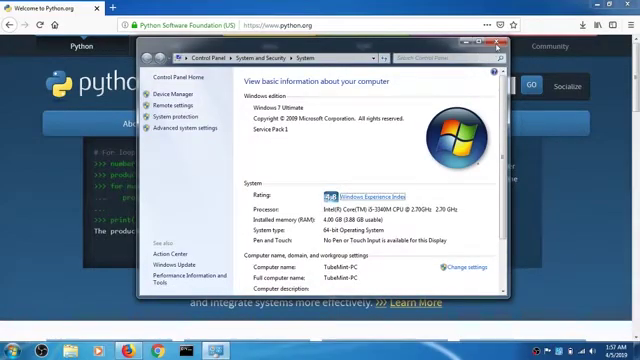
# Step: Check the Programs and Features list for Python, find none, and close Control Panel
pyautogui.click(498, 46)
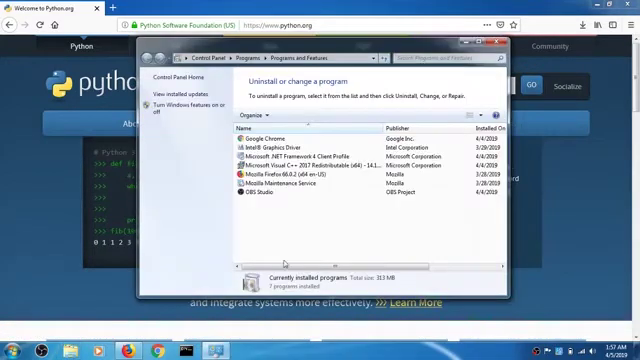
pyautogui.click(290, 173)
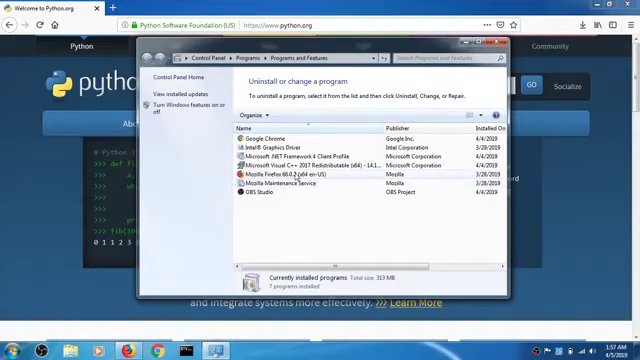
pyautogui.click(310, 155)
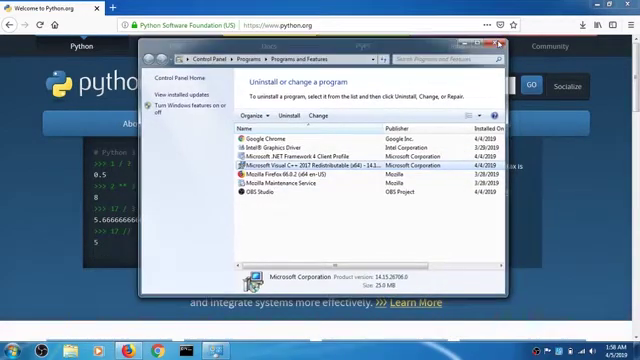
pyautogui.click(503, 44)
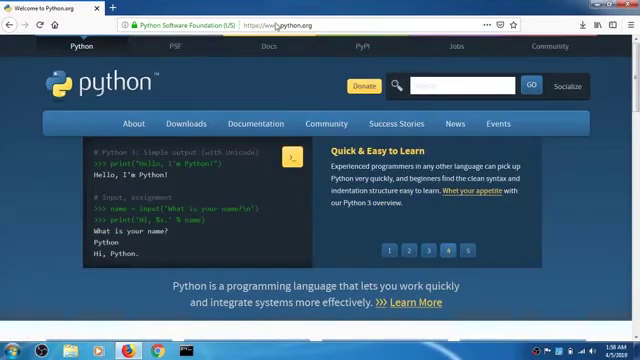
# Step: Go to the python.org Downloads page and scroll to the specific releases table
pyautogui.click(185, 123)
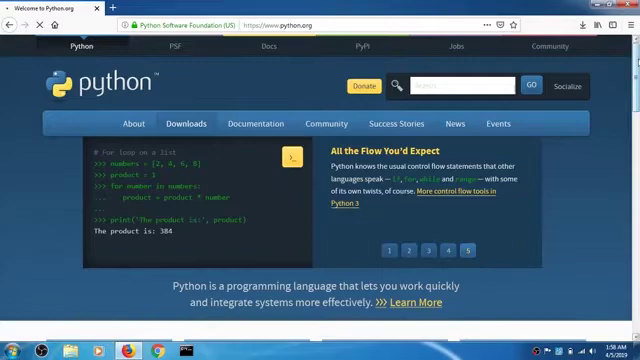
pyautogui.click(186, 123)
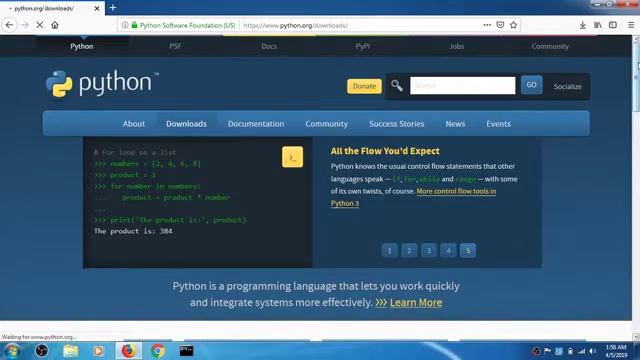
pyautogui.click(186, 123)
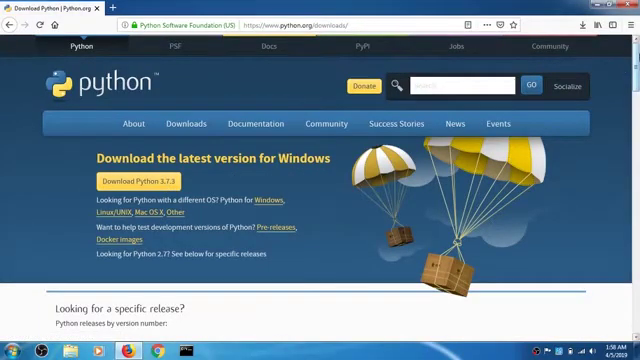
pyautogui.scroll(-3)
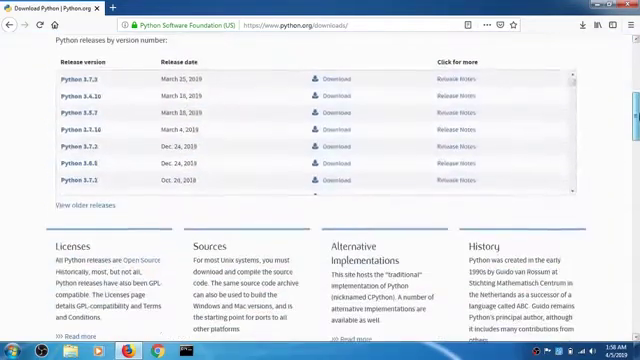
pyautogui.scroll(3)
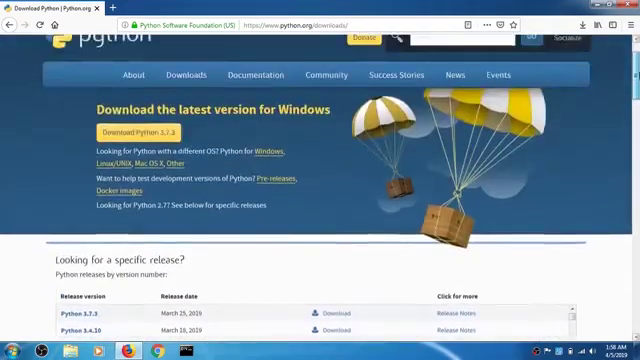
pyautogui.scroll(-3)
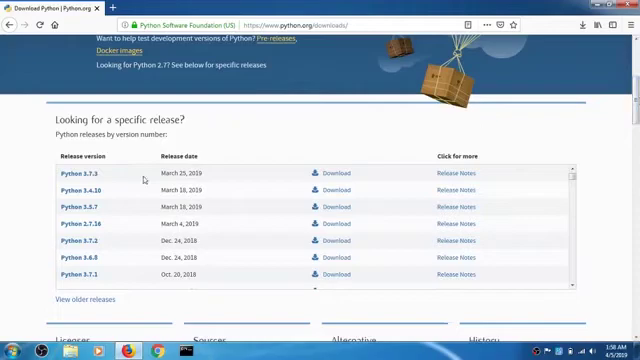
pyautogui.moveTo(40, 130)
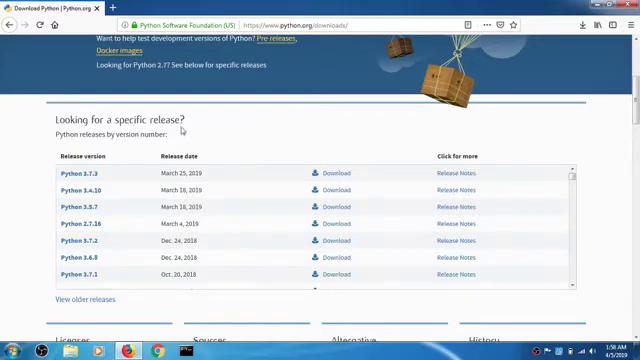
pyautogui.moveTo(84, 174)
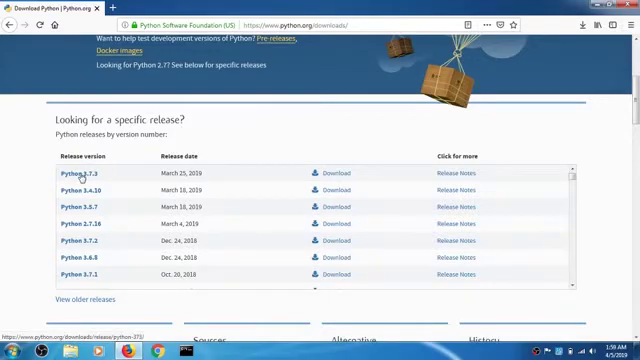
# Step: Download the Windows x86-64 executable installer from the Python 3.7.3 page and open it
pyautogui.click(80, 174)
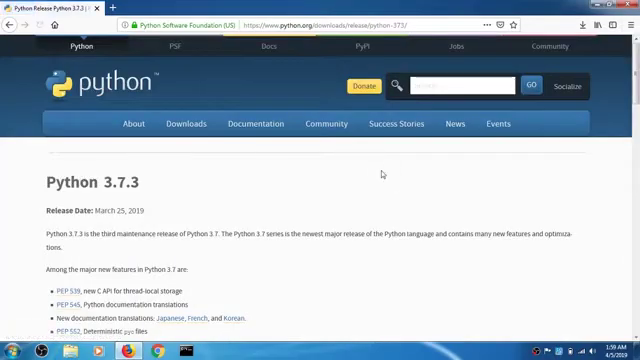
pyautogui.scroll(-3)
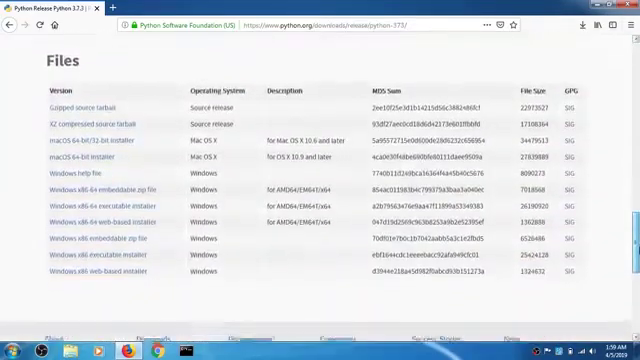
pyautogui.scroll(-3)
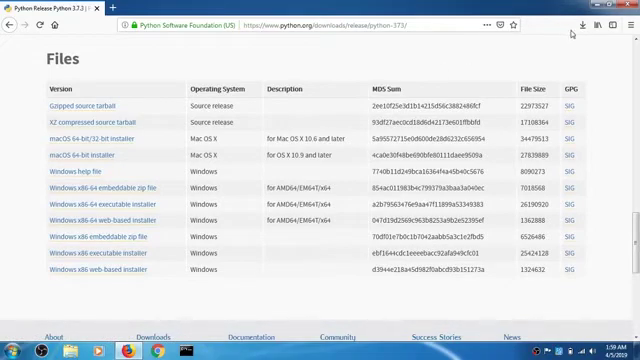
pyautogui.moveTo(583, 22)
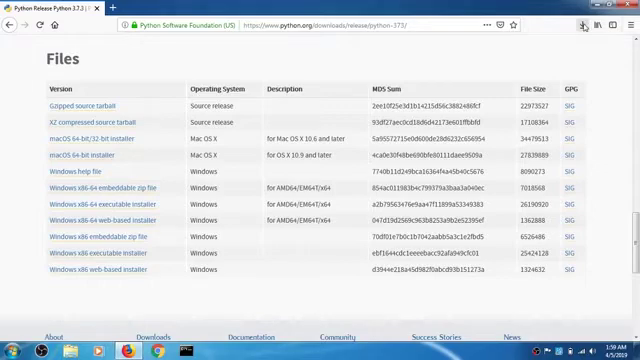
pyautogui.click(583, 22)
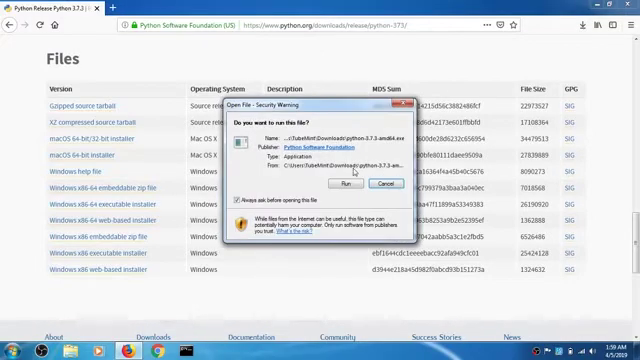
# Step: Run the installer, tick 'Add Python 3.7 to PATH', and install with default settings
pyautogui.click(386, 182)
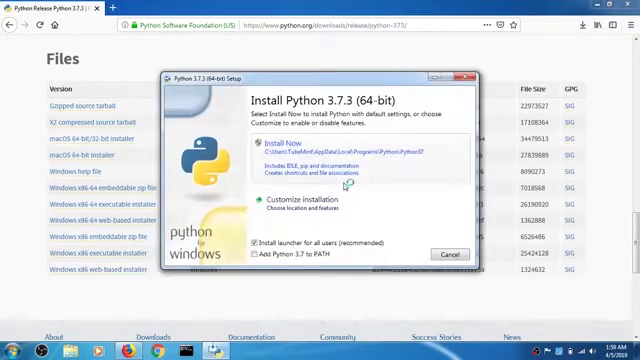
pyautogui.click(258, 260)
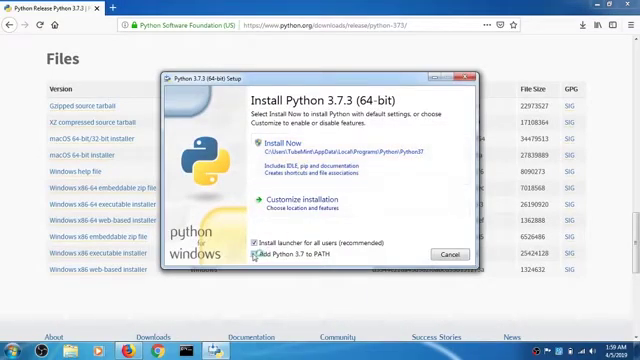
pyautogui.click(257, 263)
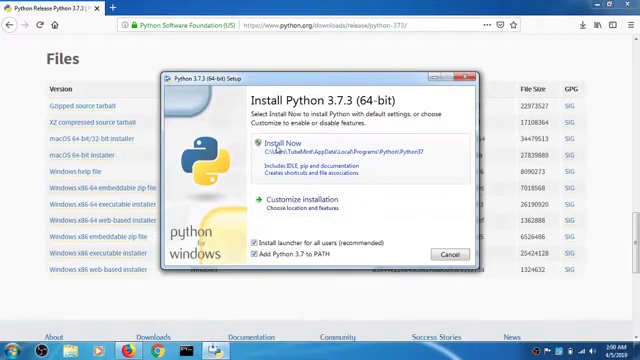
pyautogui.click(277, 145)
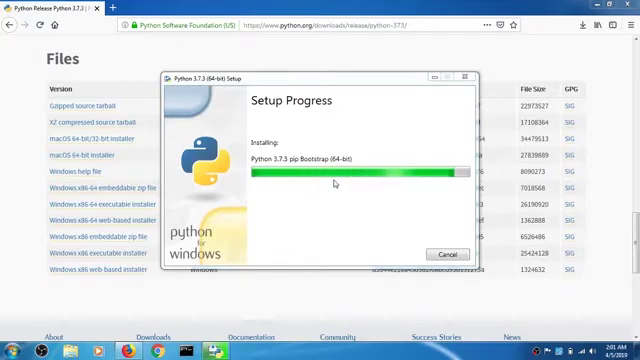
pyautogui.moveTo(389, 199)
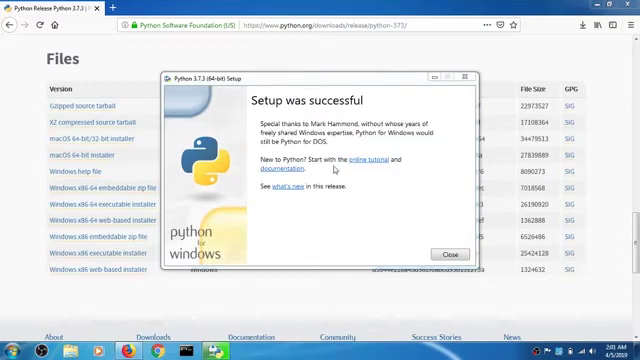
pyautogui.moveTo(374, 201)
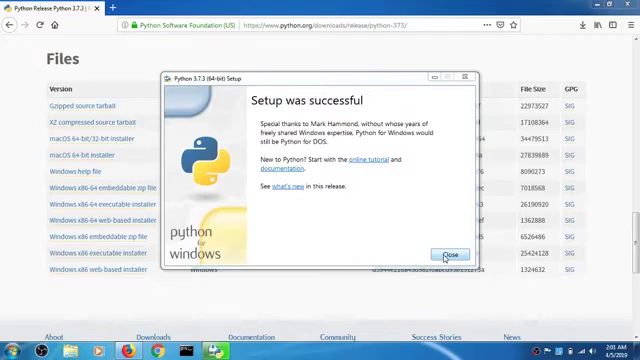
# Step: Close the finished installer and apply the chosen Command Prompt font settings
pyautogui.click(451, 255)
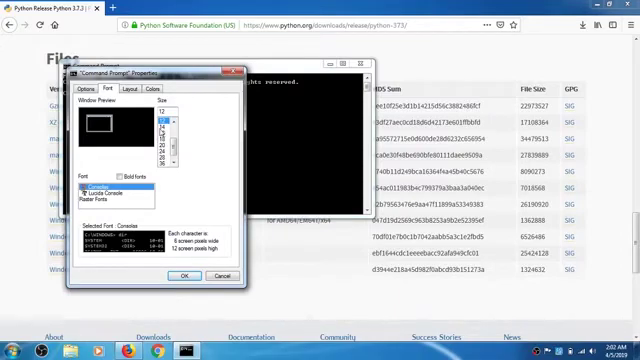
pyautogui.click(153, 130)
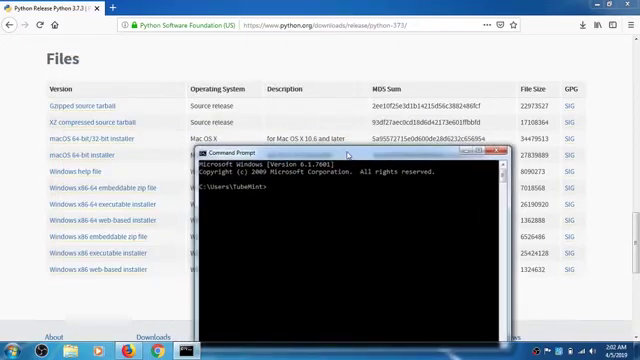
# Step: Run python -V, print "hello world" in the interpreter, then exit() to the prompt
pyautogui.write('python -V')
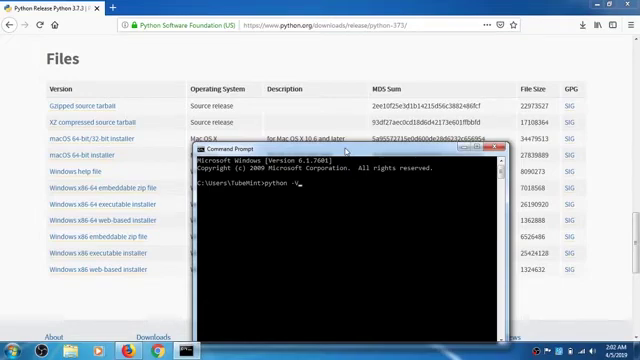
pyautogui.press('Return')
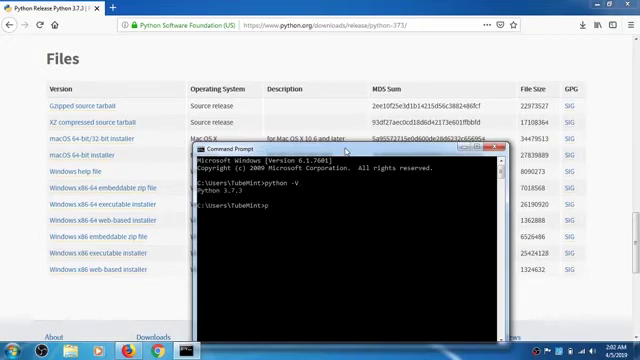
pyautogui.write('python')
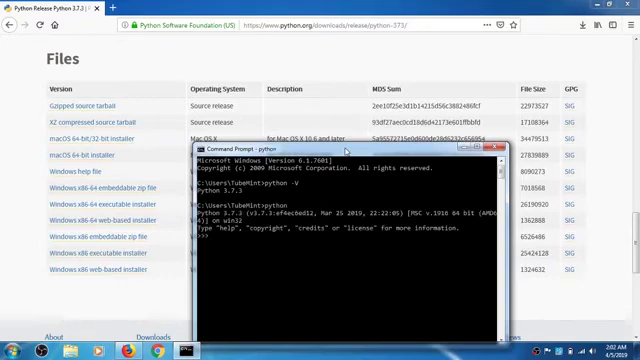
pyautogui.write('print(')
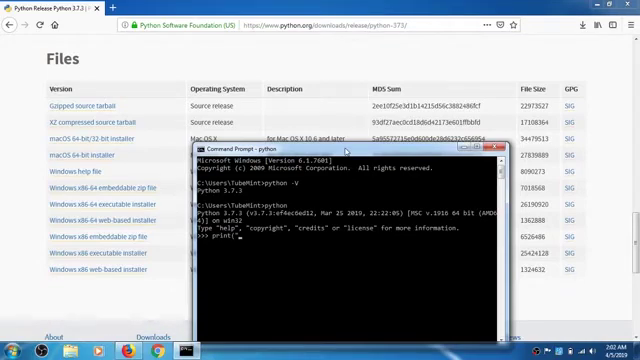
pyautogui.write('hello world"')
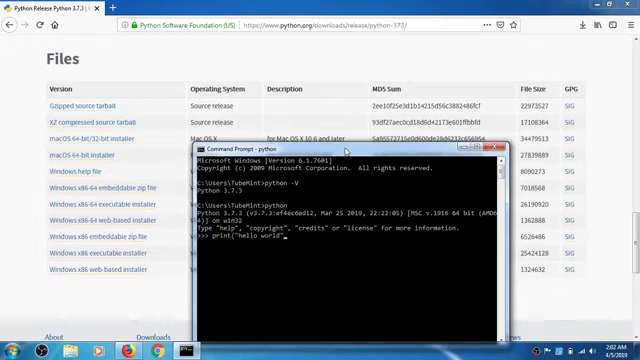
pyautogui.press('Return')
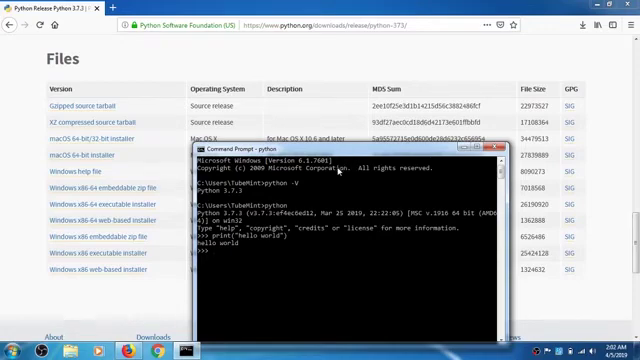
pyautogui.write('exit')
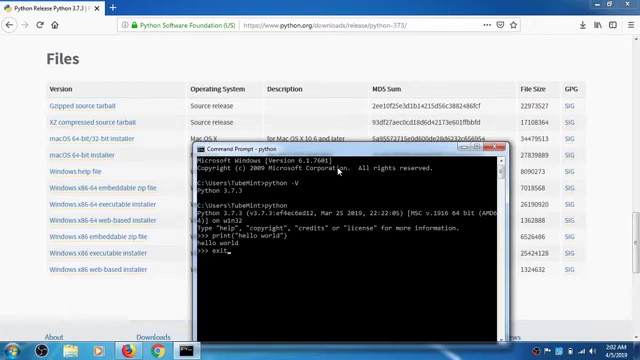
pyautogui.press('Return')
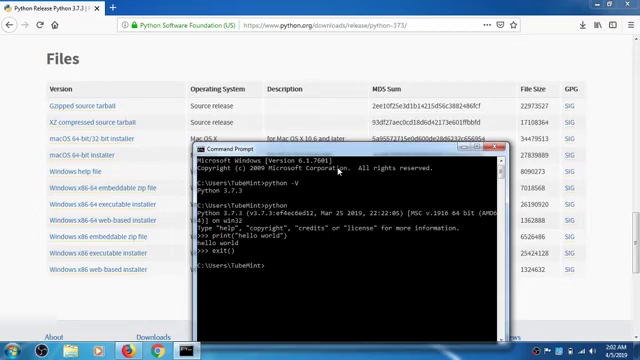
# Step: Run pip list showing pip 19.0.3 and setuptools 40.8.0, and relaunch cmd
pyautogui.write('pip list')
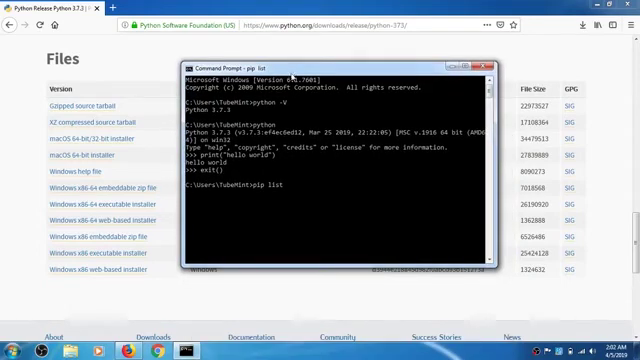
pyautogui.moveTo(255, 247)
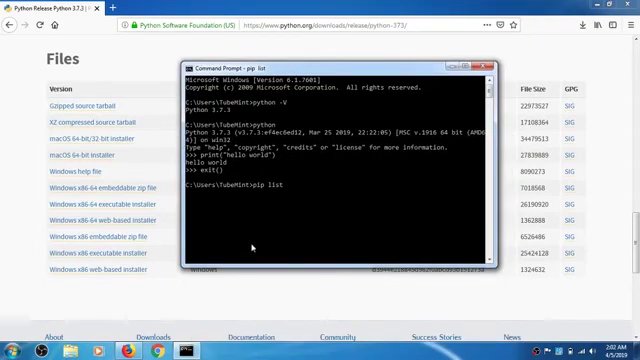
pyautogui.moveTo(100, 238)
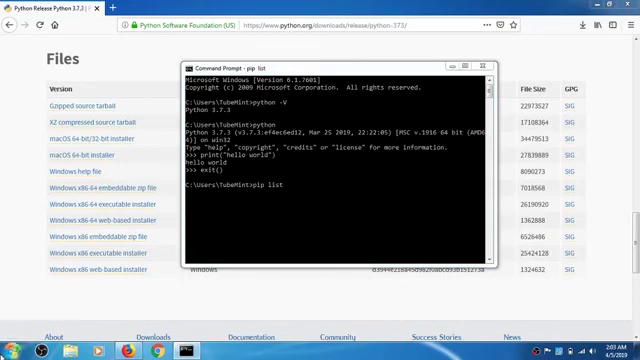
pyautogui.click(12, 345)
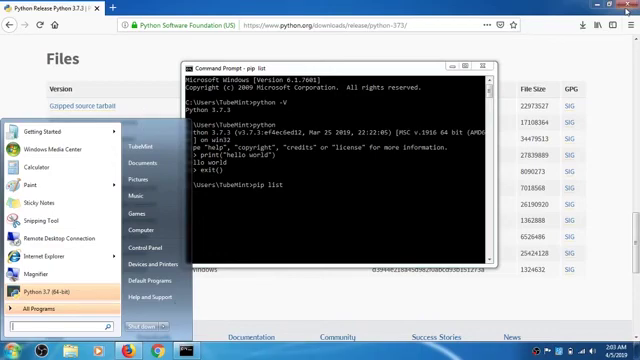
pyautogui.write('cmd')
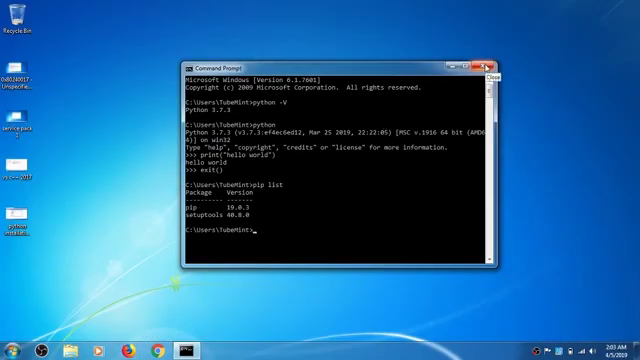
# Step: Close Command Prompt and view Python 3.7 under All Programs in the Start Menu
pyautogui.click(500, 66)
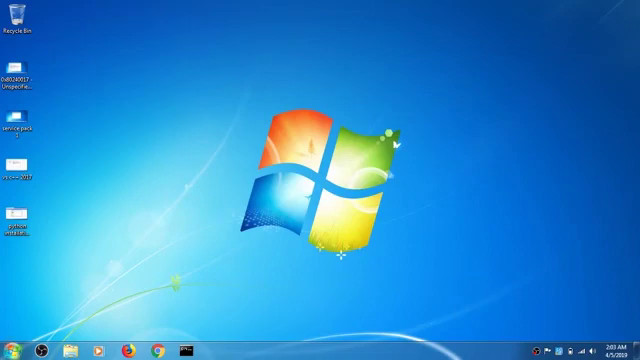
pyautogui.click(12, 347)
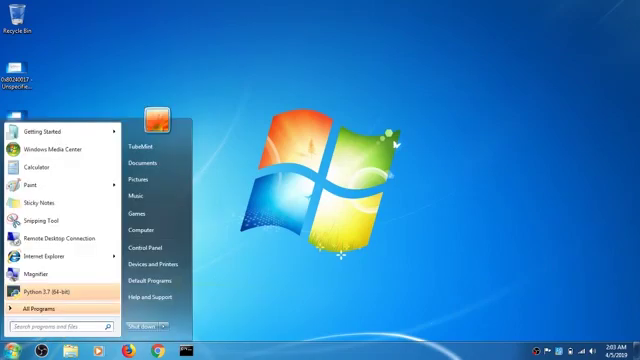
pyautogui.moveTo(45, 305)
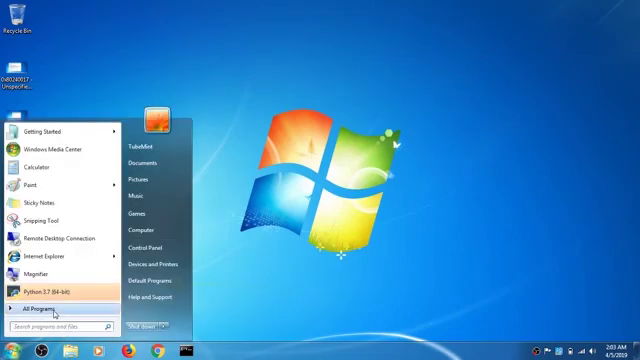
pyautogui.click(52, 303)
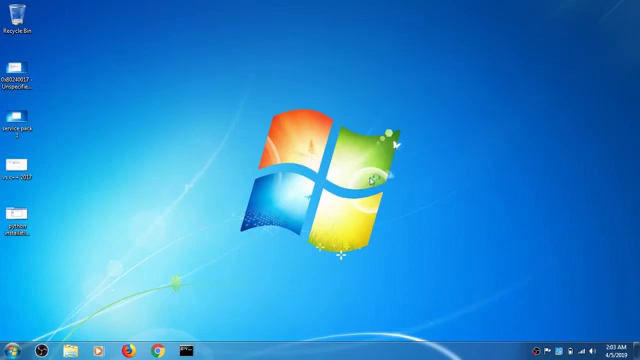
pyautogui.moveTo(435, 240)
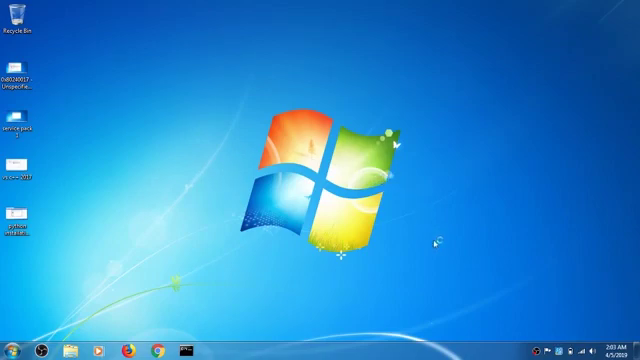